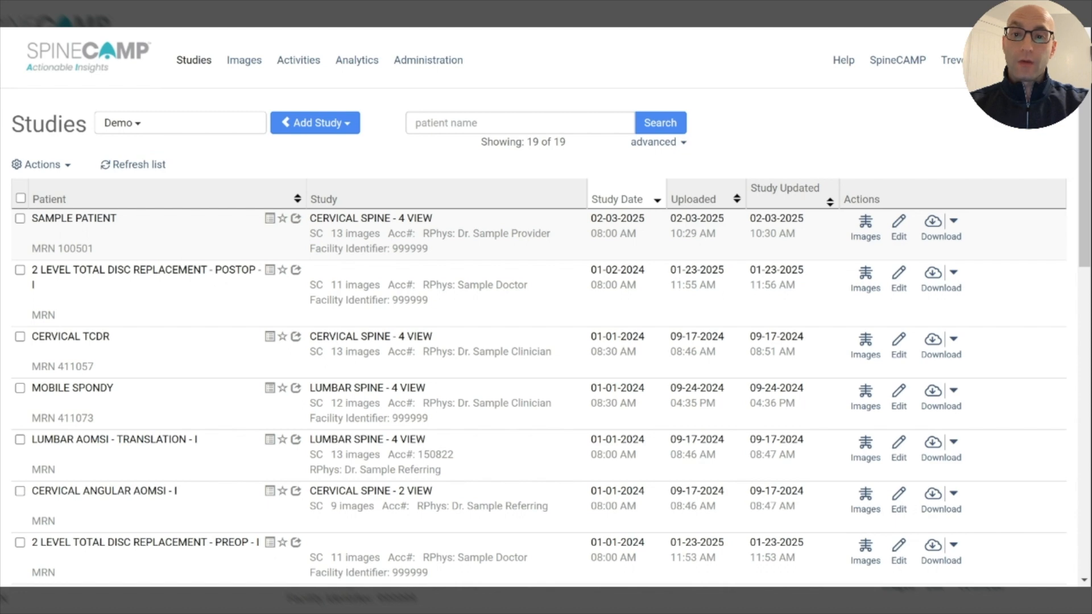
mouse_move(864, 223)
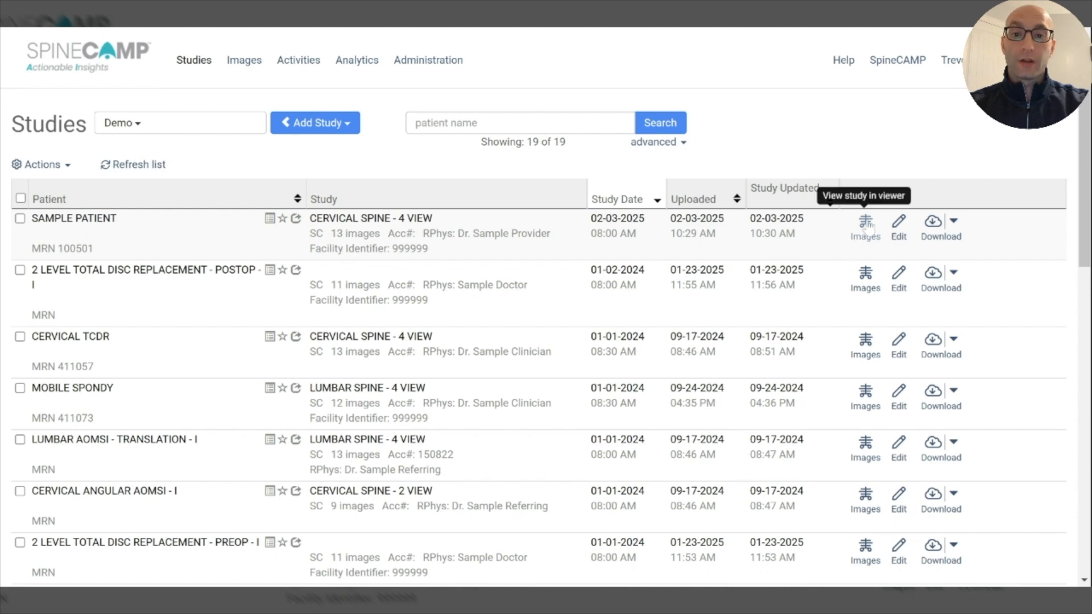
Load Sample Patient's Cervical Spine - 4 View study into the viewer
click(865, 221)
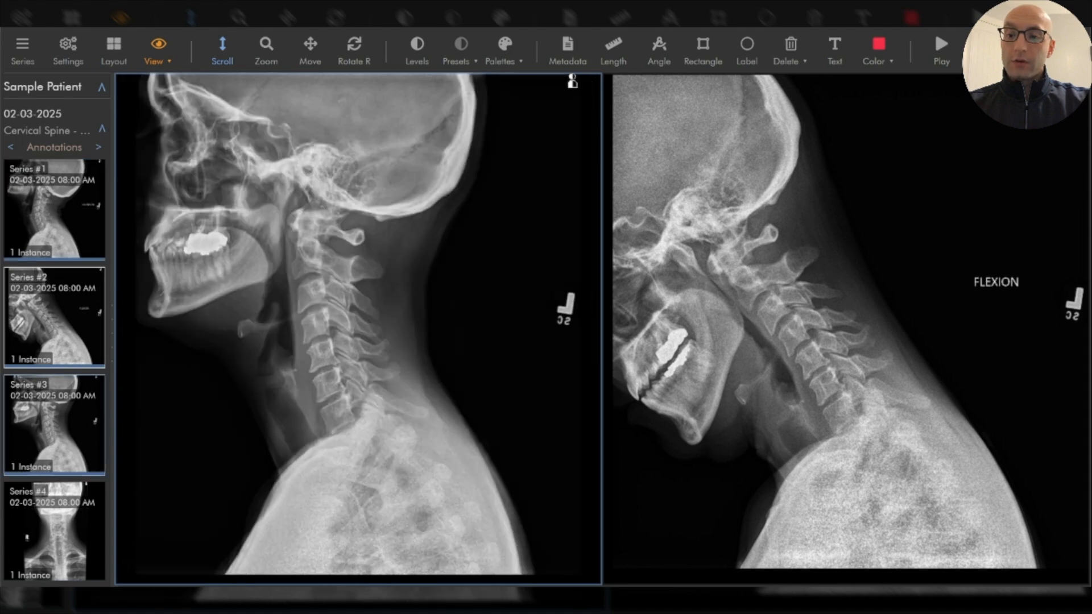
Show Series #4 AP view in the right viewport and reveal the annotated and report series
click(54, 421)
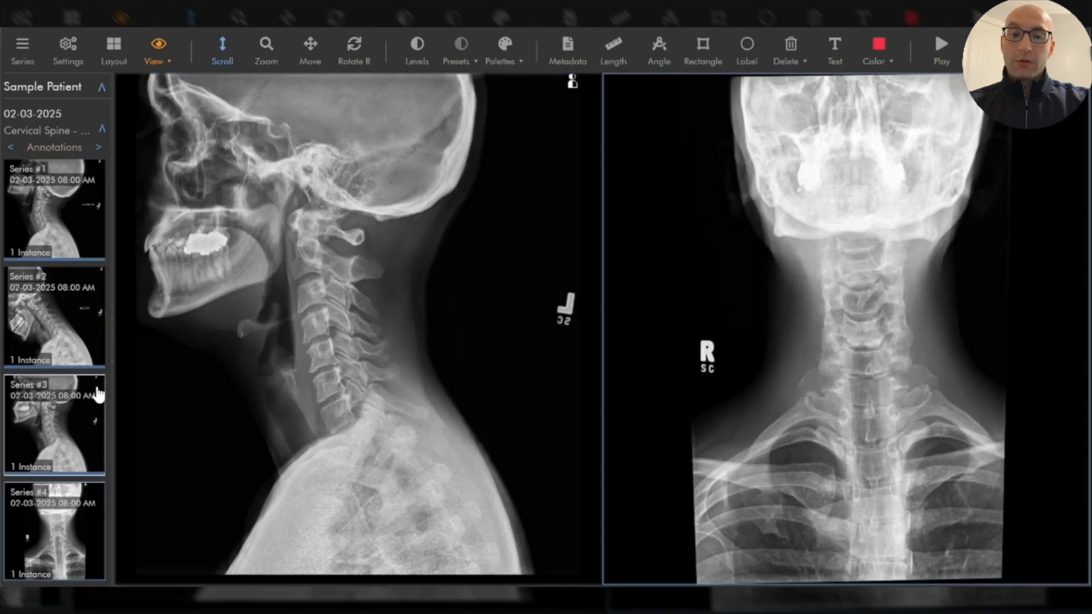
scroll(down, 3)
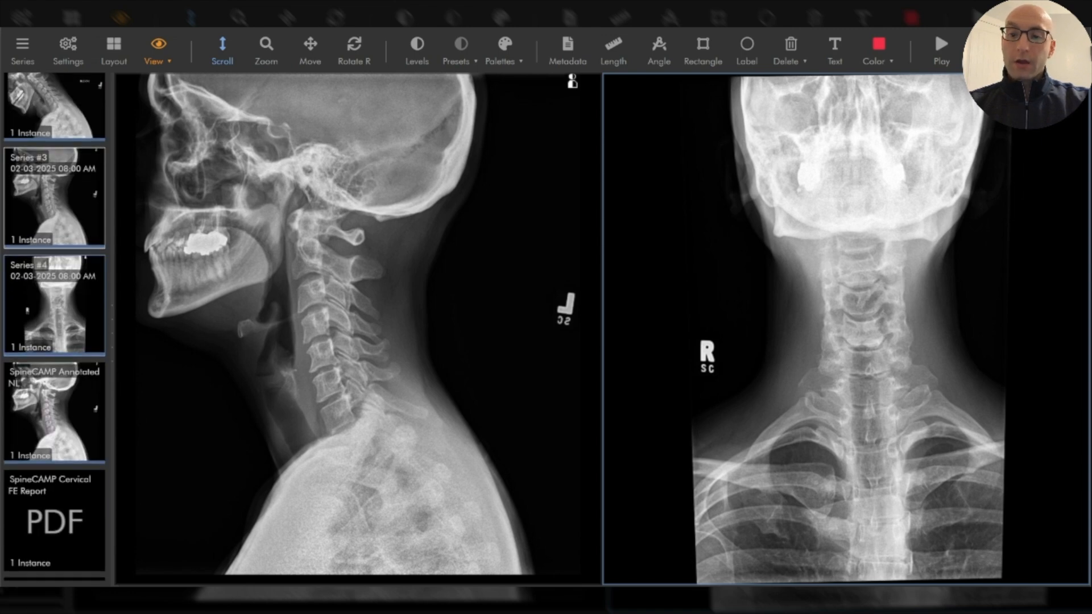
mouse_move(92, 384)
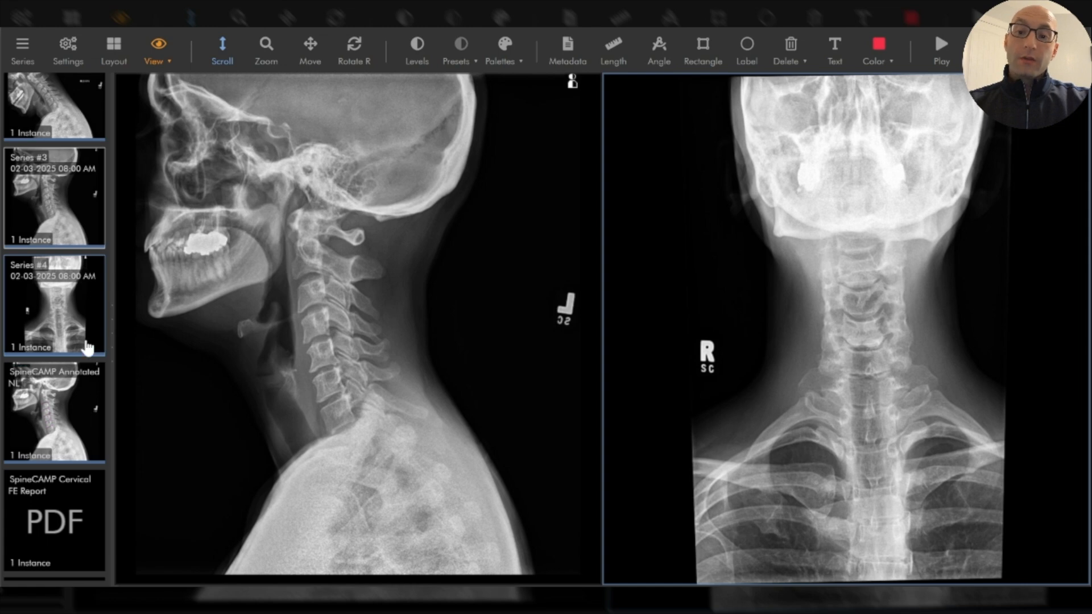
scroll(down, 3)
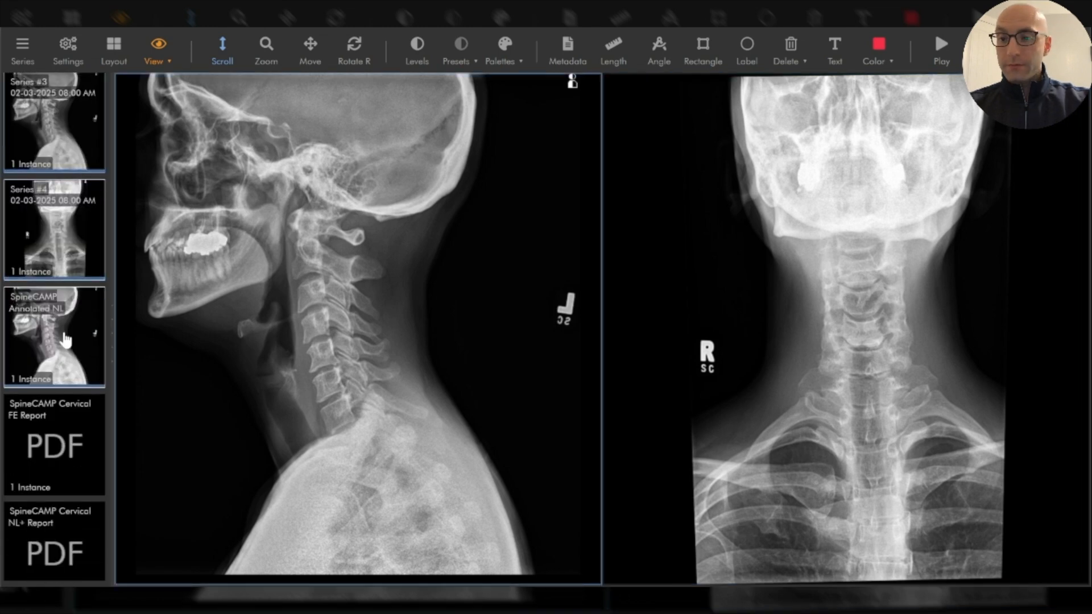
Load the SpineCAMP Annotated NL image on the left beside the Cervical NL+ Report PDF
click(55, 334)
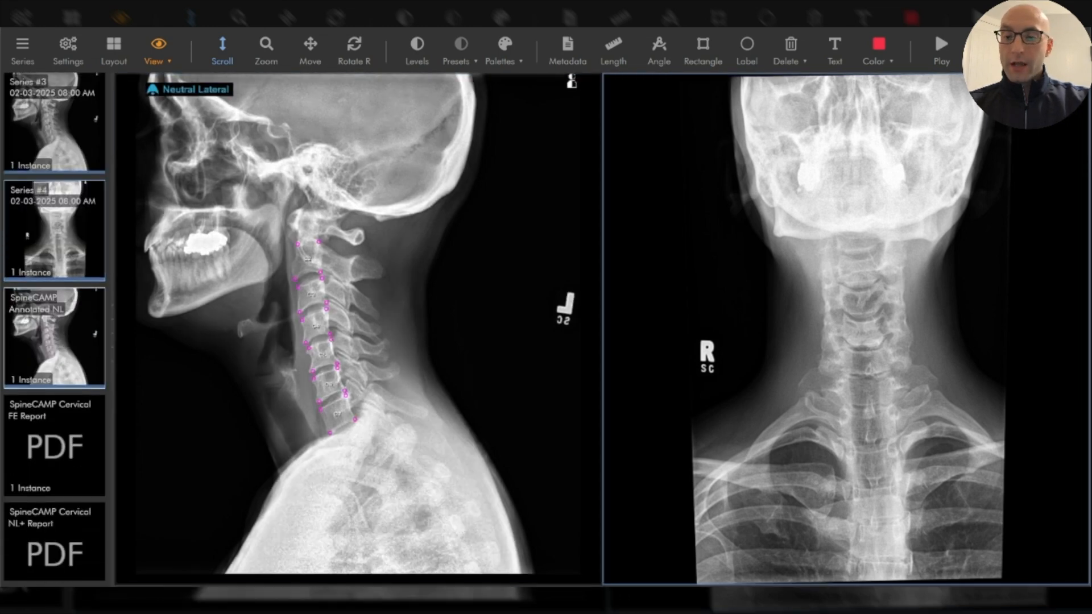
scroll(down, 3)
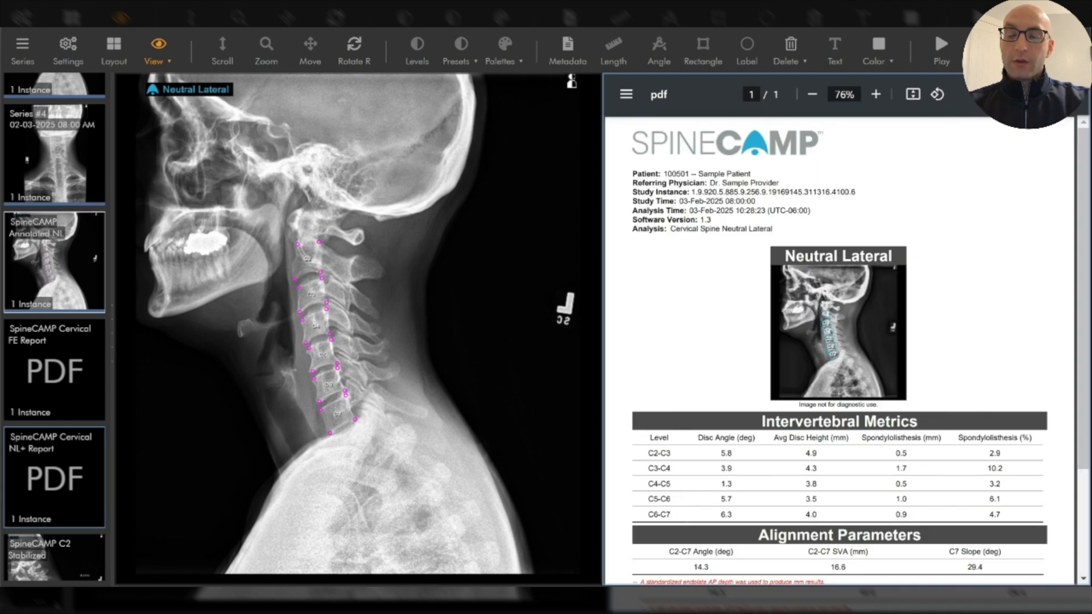
Enlarge the annotated lateral image and scroll the NL+ report to its metrics and alignment tables
click(222, 43)
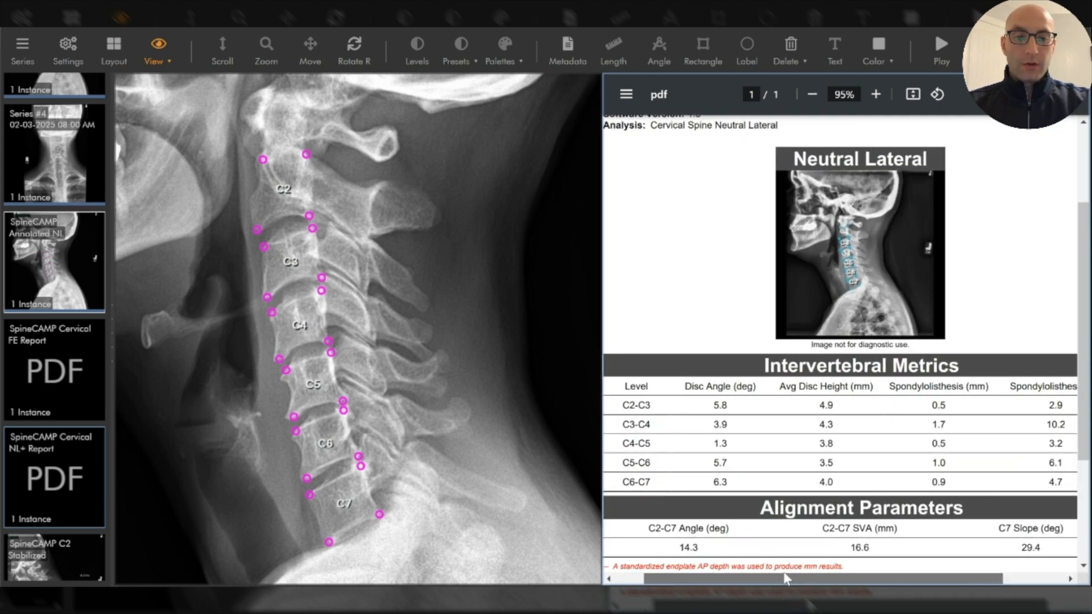
scroll(down, 3)
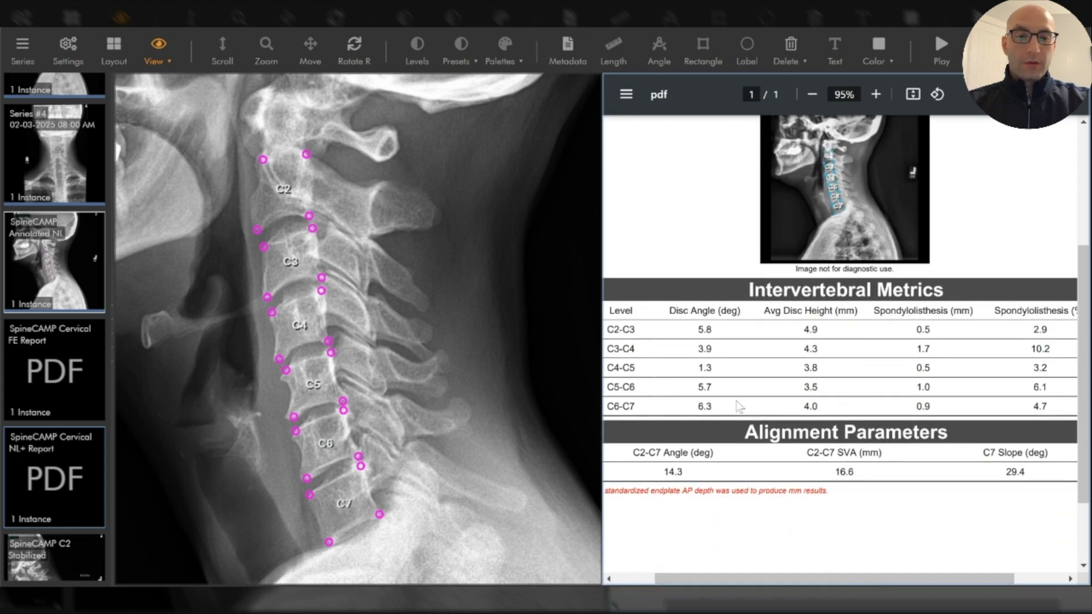
mouse_move(684, 380)
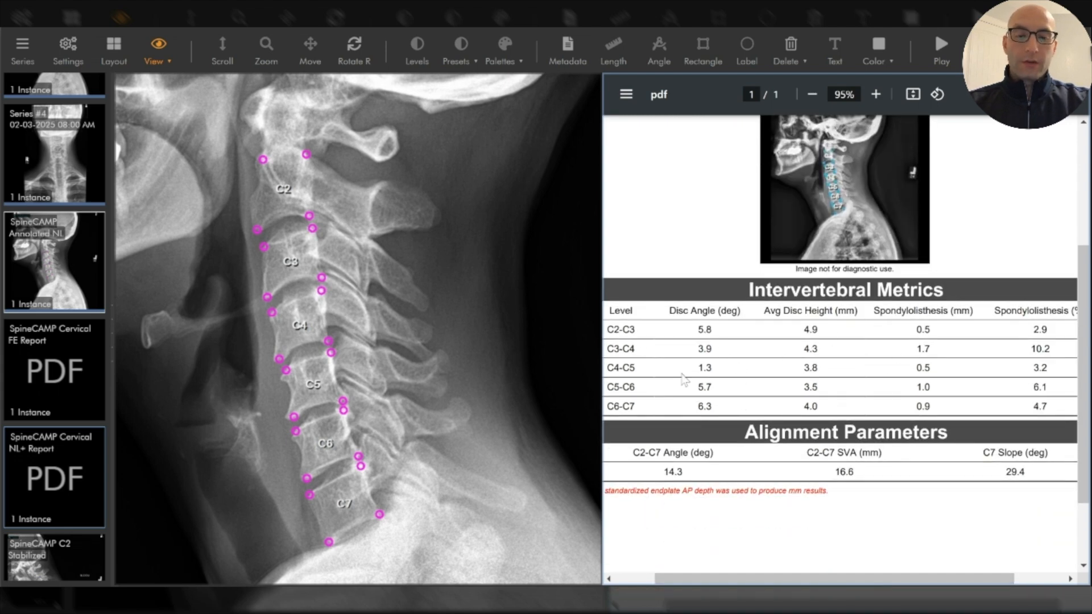
scroll(down, 3)
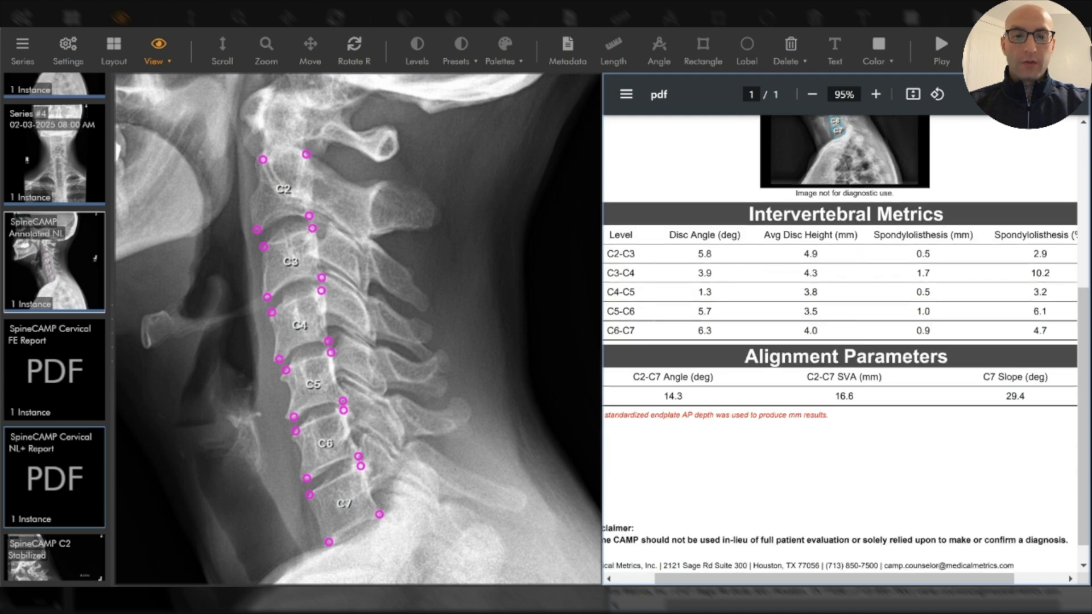
mouse_move(734, 484)
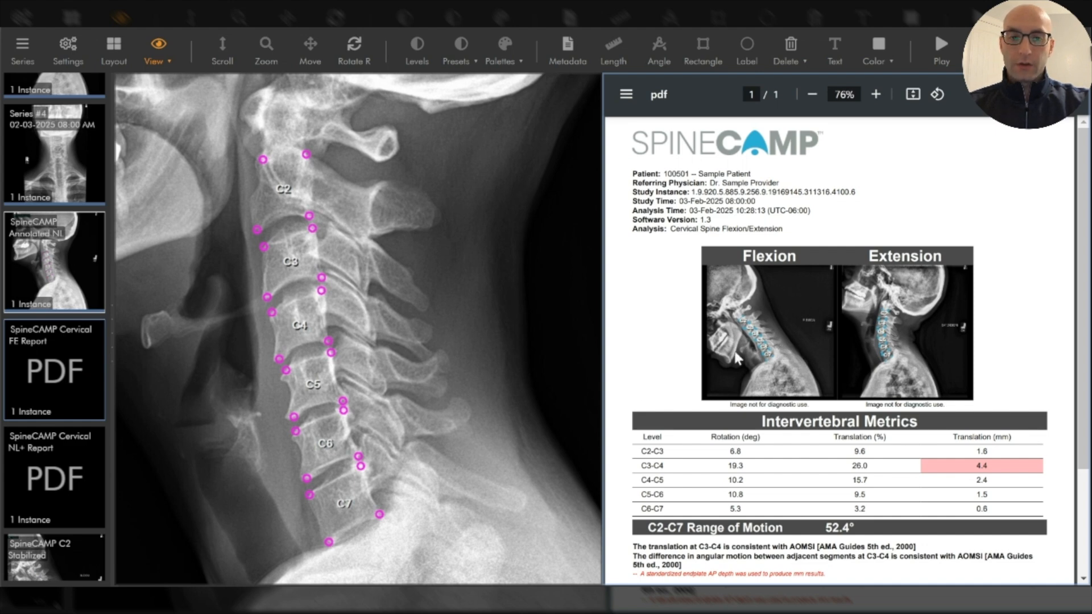
mouse_move(751, 305)
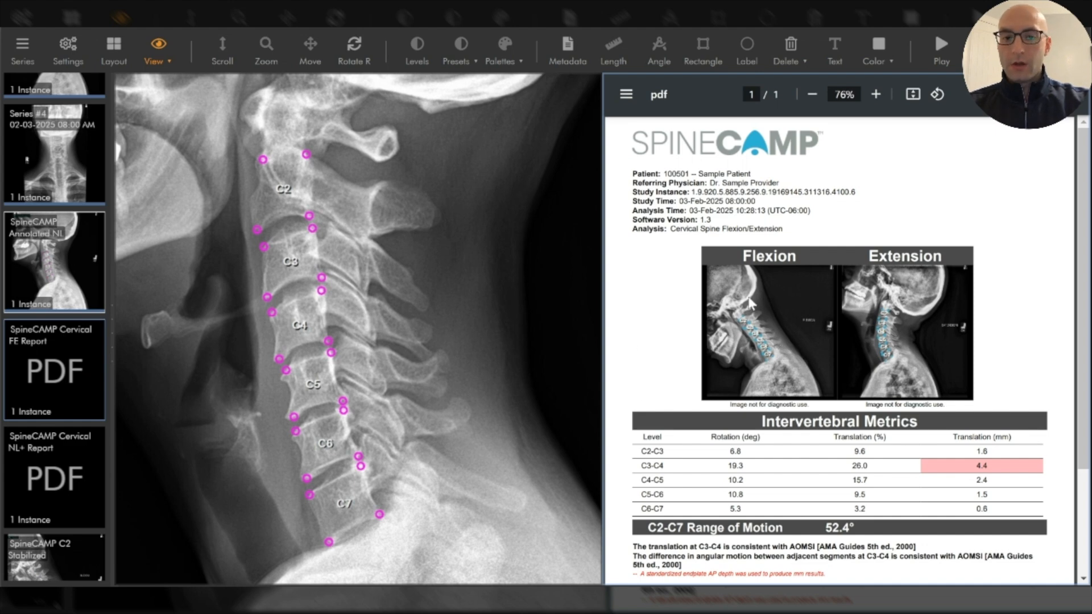
Show the Cervical FE Report's intervertebral metrics flagging C3-C4 translation 4.4 mm
scroll(down, 3)
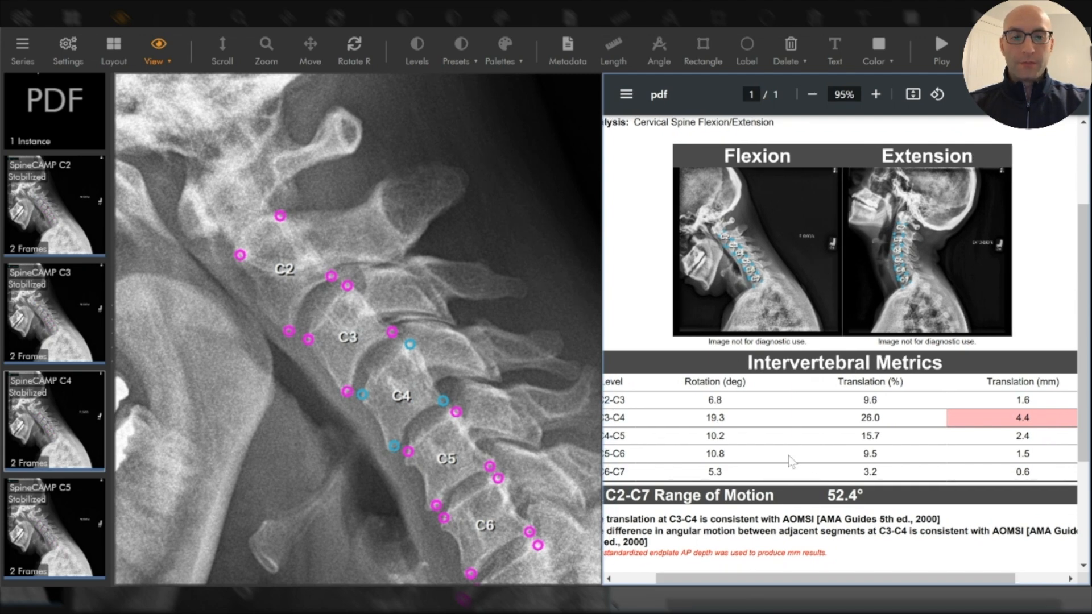
mouse_move(1051, 424)
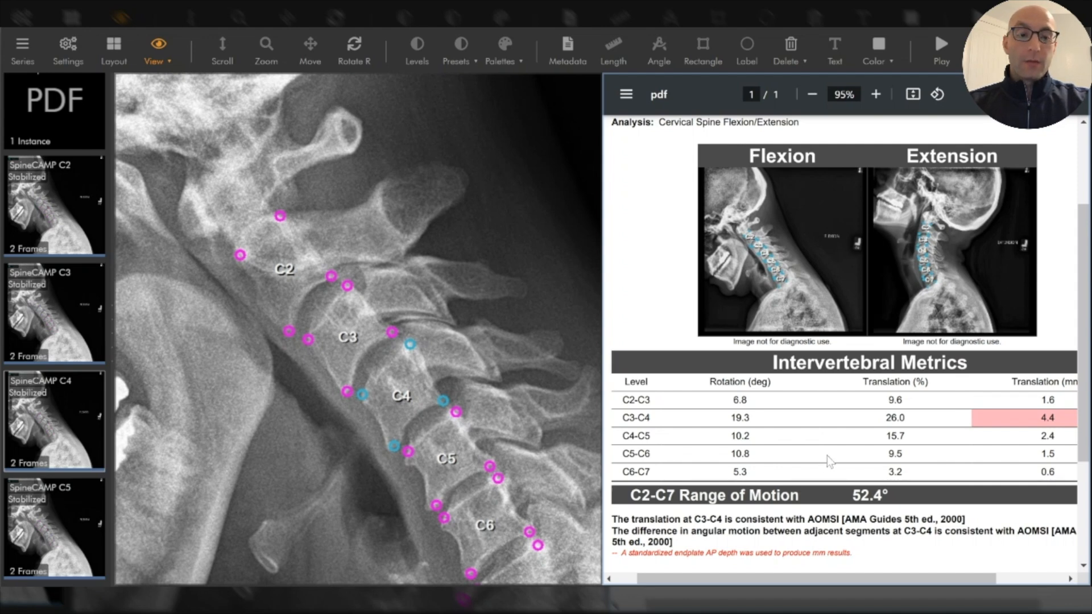
mouse_move(756, 452)
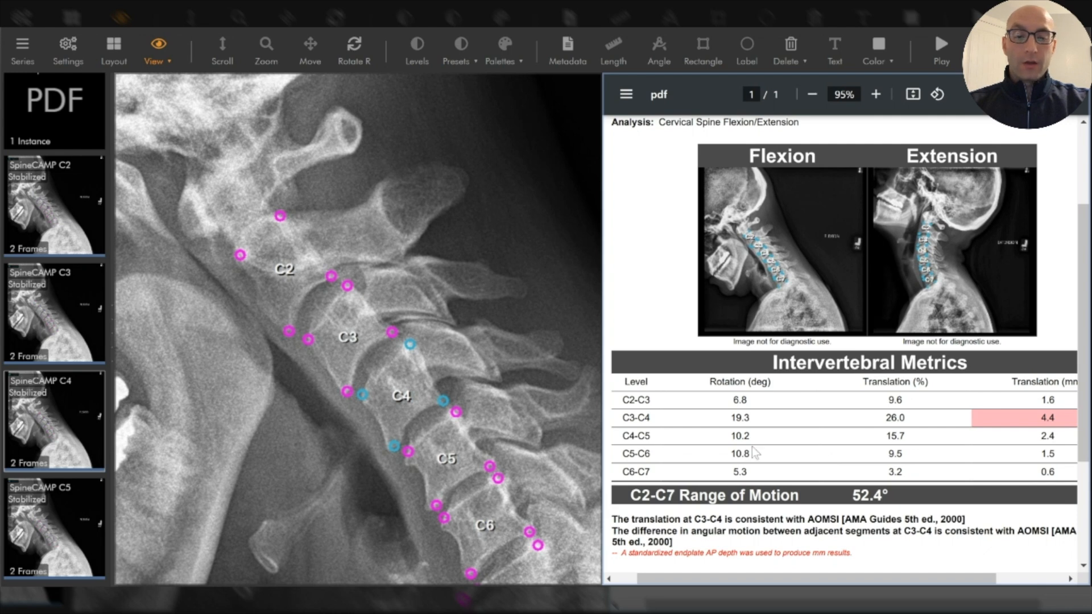